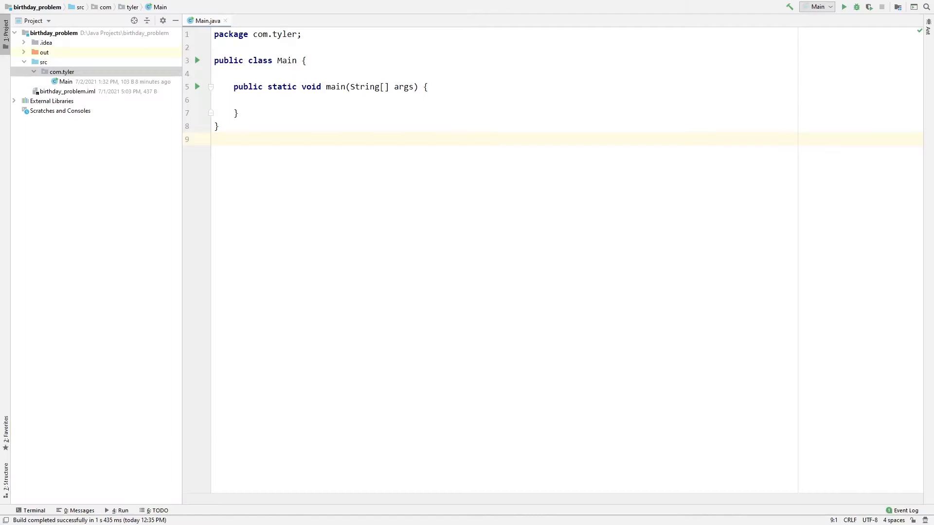
# Create a new Java class named BirthdayProblem in the com.tyler package
pyautogui.rightClick(61, 71)
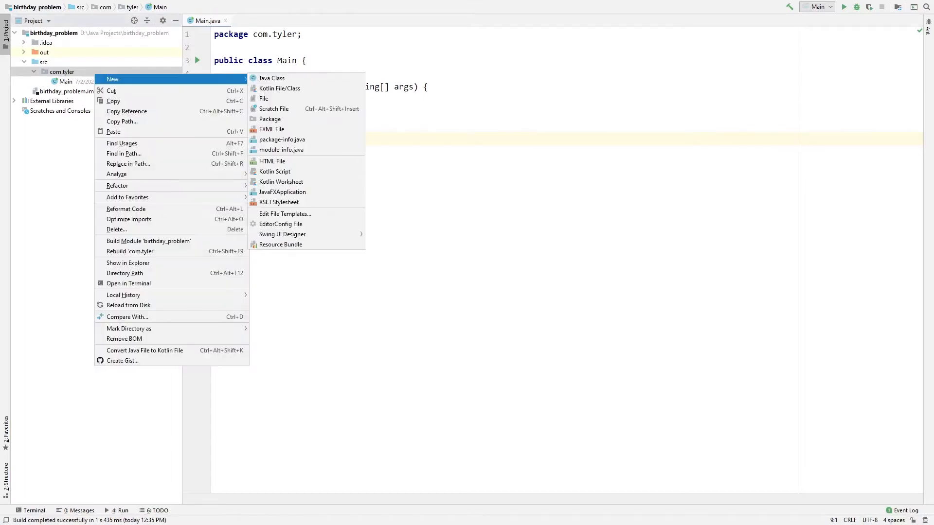
pyautogui.click(271, 78)
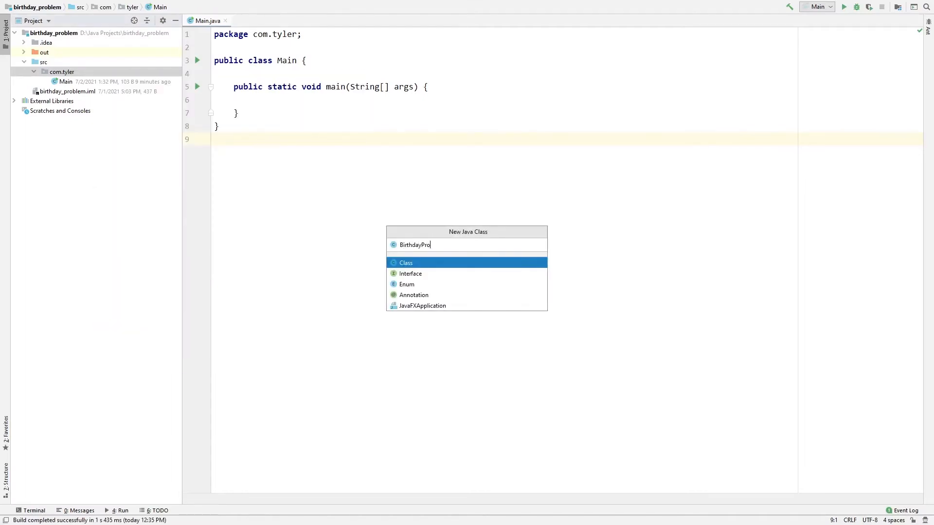
pyautogui.press('Enter')
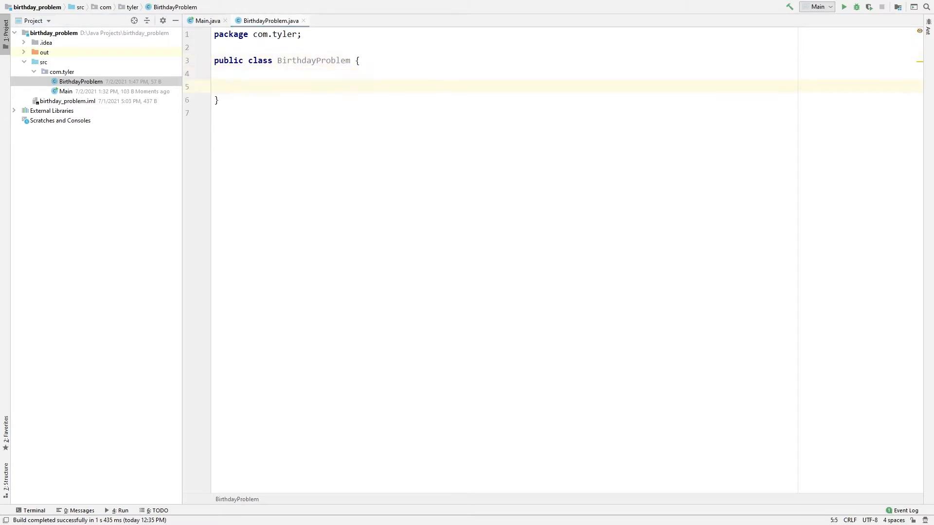
# Declare a private Random field, NUMBER_OF_DAYS = 365, a BirthdayProblem constructor and begin public void runBirthdayTrials
pyautogui.write('private')
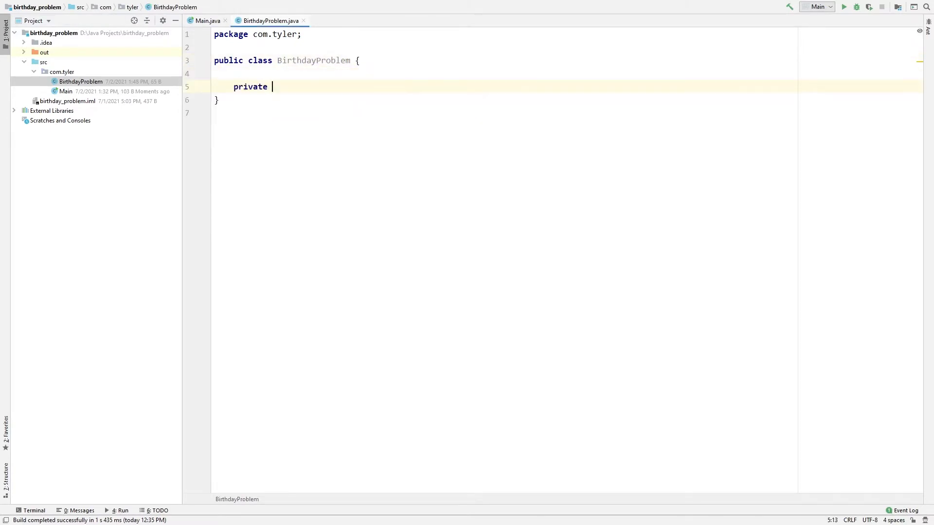
pyautogui.write('Random random = new Randopm')
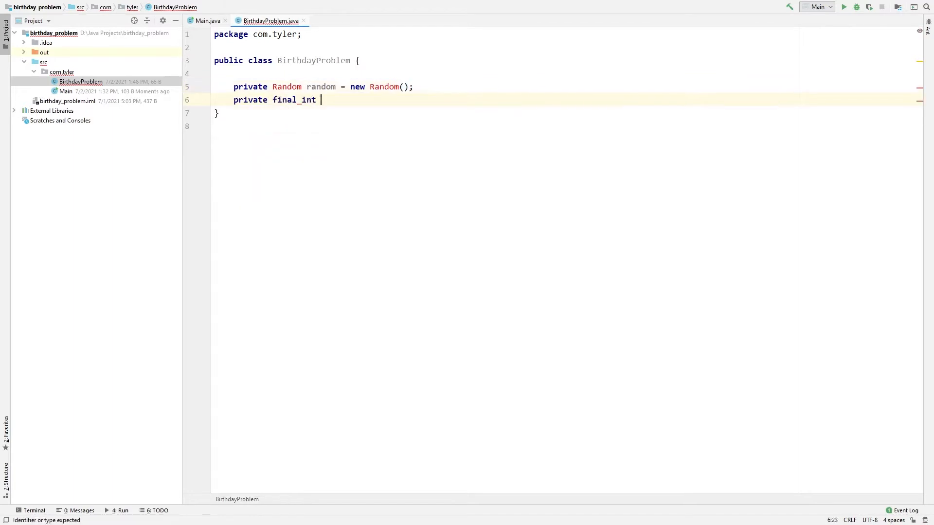
pyautogui.write('NUMBER_OF_DAYS = 365;')
pyautogui.write('public')
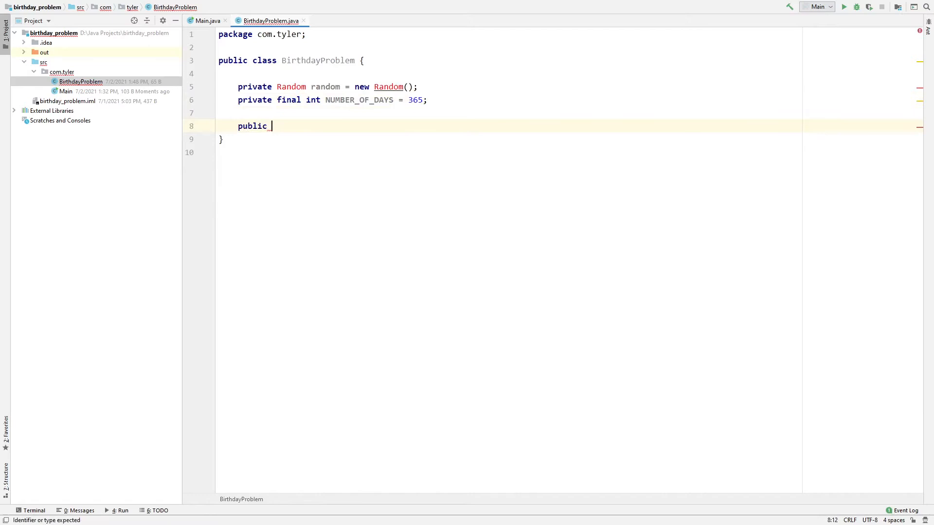
pyautogui.write('BirthdayProblem() {')
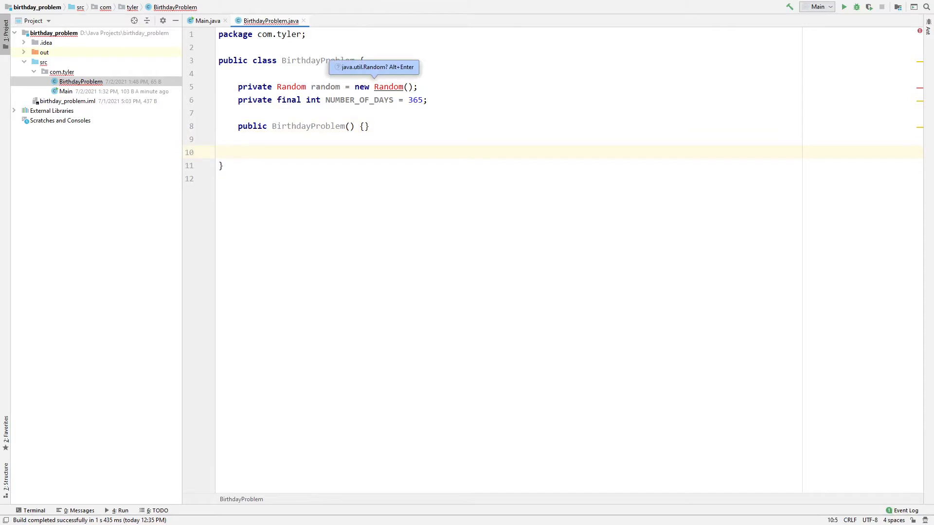
pyautogui.write('public void')
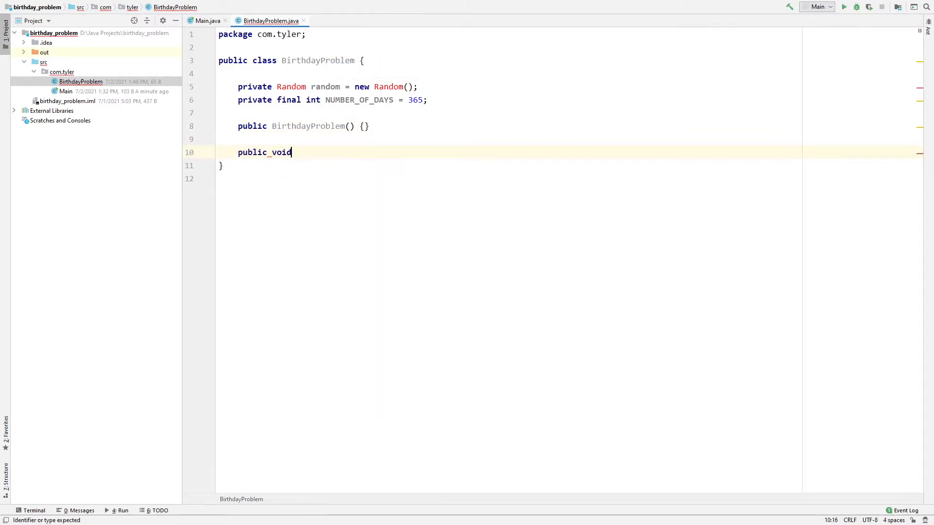
pyautogui.write('runBirthdayTrials')
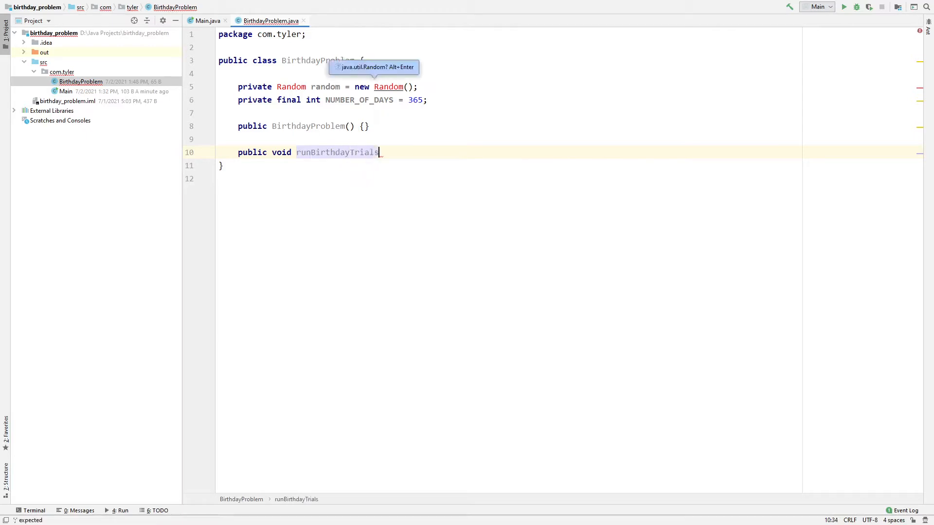
# Give runBirthdayTrials int numberOfBirthdays and numberOfTrials parameters and a counting for loop over trials
pyautogui.write('(int numberOfBirthdays')
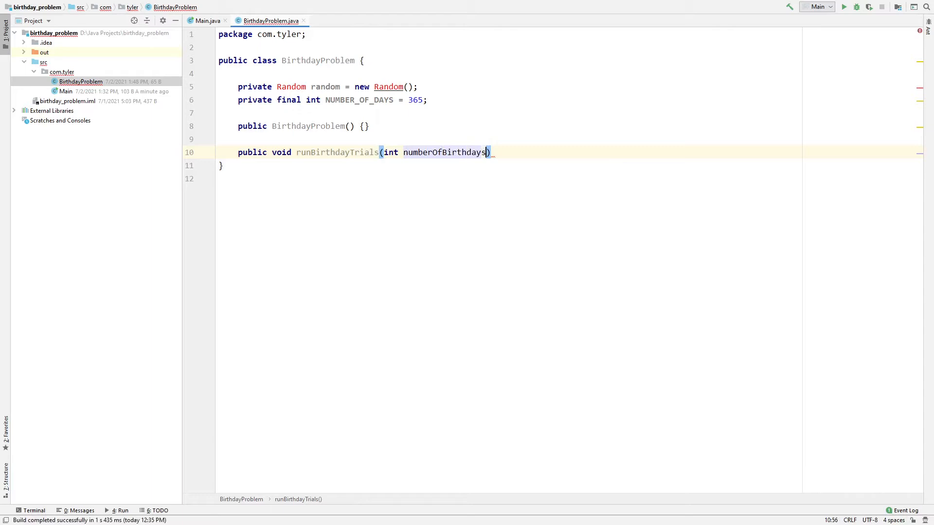
pyautogui.write(', int numberOfTrials')
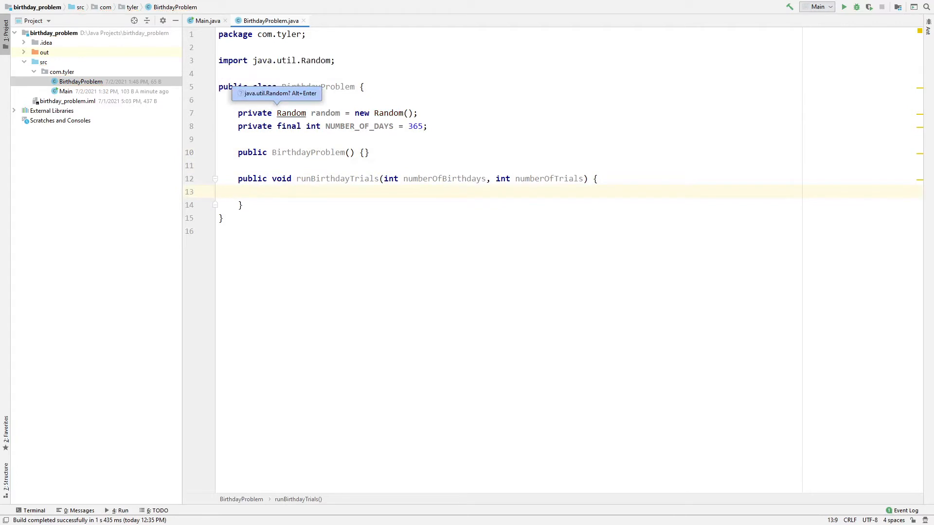
pyautogui.write('fo')
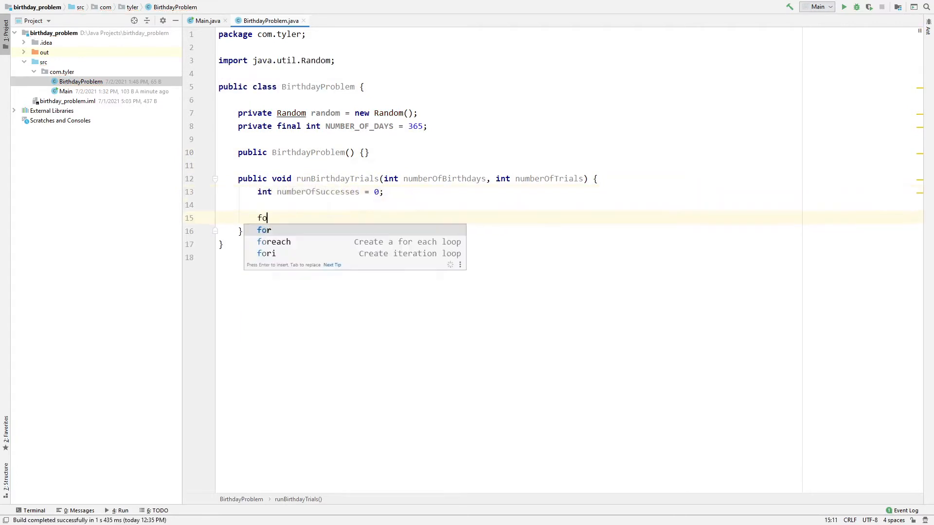
pyautogui.press('Tab')
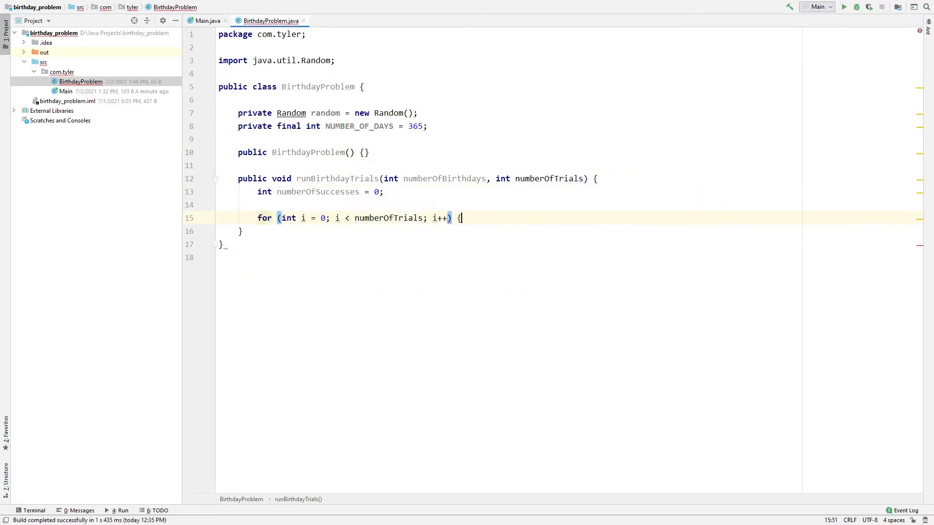
# Inside the loop, get an ArrayList of birthdays, count hasSuccessfullyFoundDuplicate successes, then call printStatistics(numberOfSuccesses)
pyautogui.write('ArrayList<Integer> listOfBirthdays = getRandomBirthdays(numberOfBirthdays);')
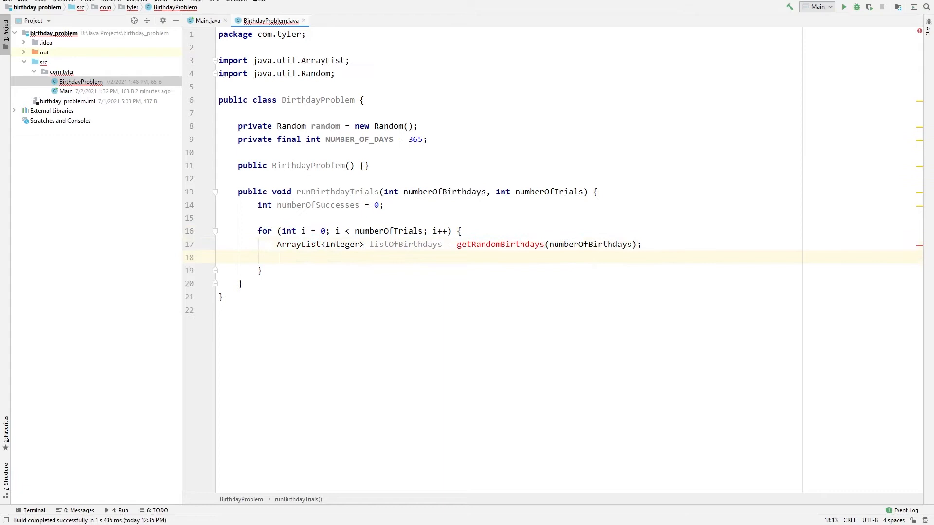
pyautogui.write('if (hasSuccessfullyFoundDuplicate()')
pyautogui.write('numberOfSuccesses++;')
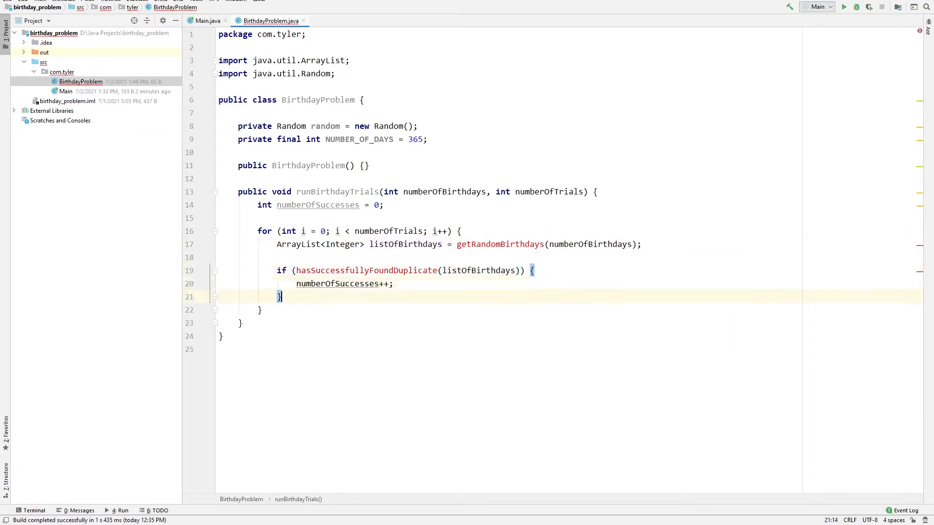
pyautogui.write('printStatistics(numberOfSuccesses)')
pyautogui.write('private ArrayList<Integer>')
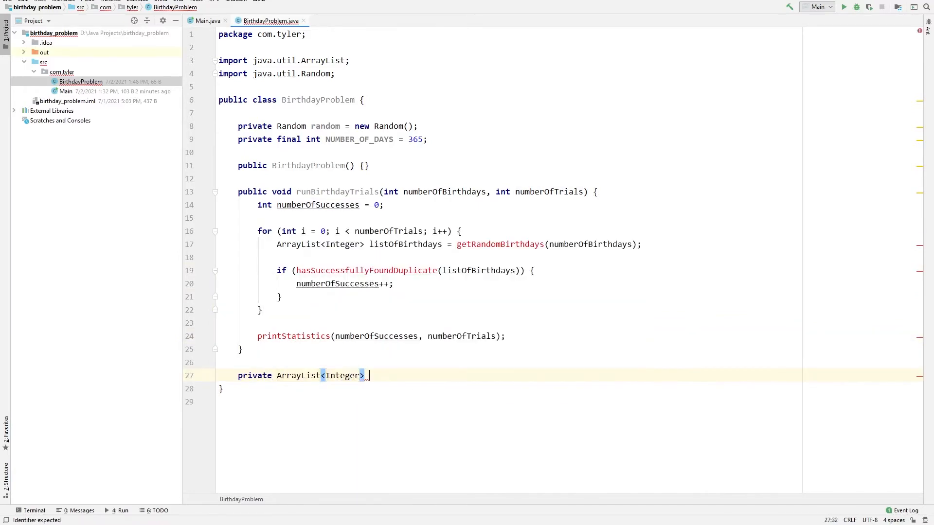
# Write getRandomBirthdays(int numberOfBirthdays) filling a new ArrayList with random.nextInt(NUMBER_OF_DAYS) + 1 in a for loop
pyautogui.write('getRandomBirthdays(int numberOfBirthdays) {')
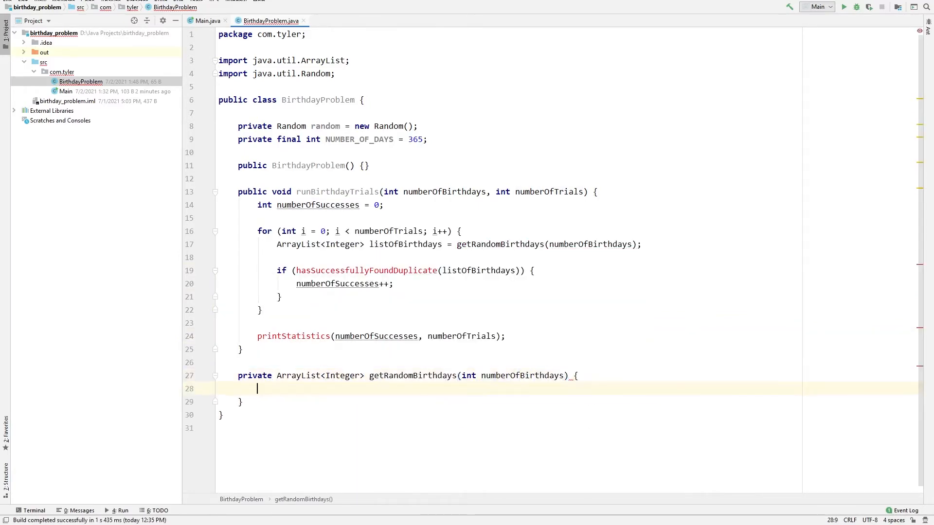
pyautogui.write('ArrayList<Integer> birthdays =')
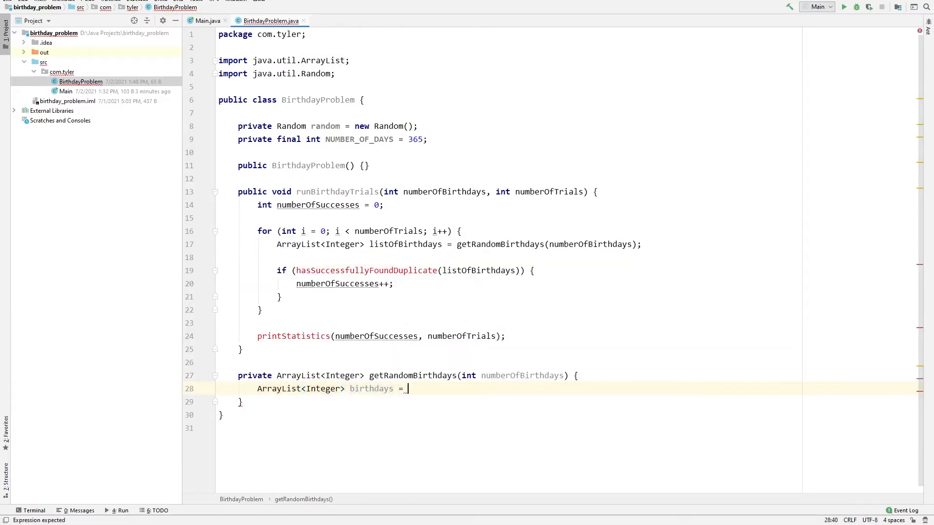
pyautogui.write('new ArrayList<>();')
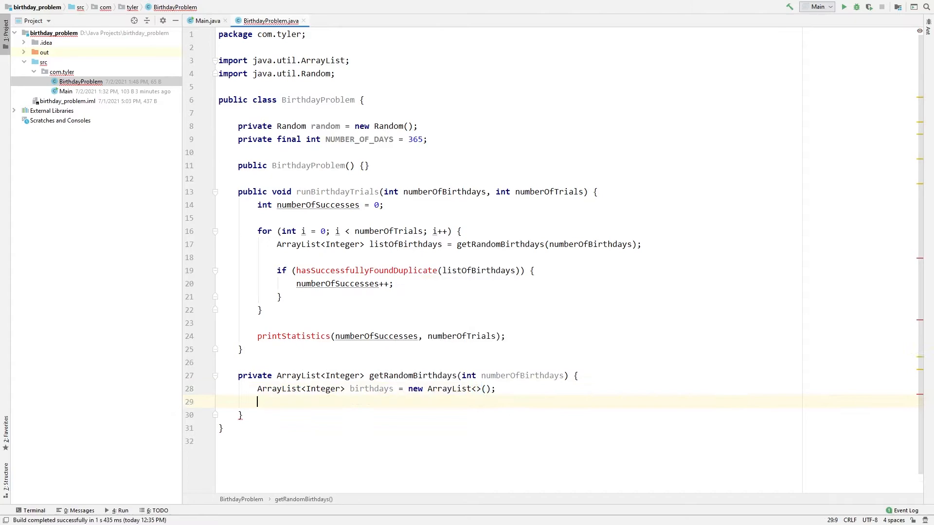
pyautogui.write('for (int i = 0; i < numberOfBirthdays; i++) {')
pyautogui.write('birthdays.add(')
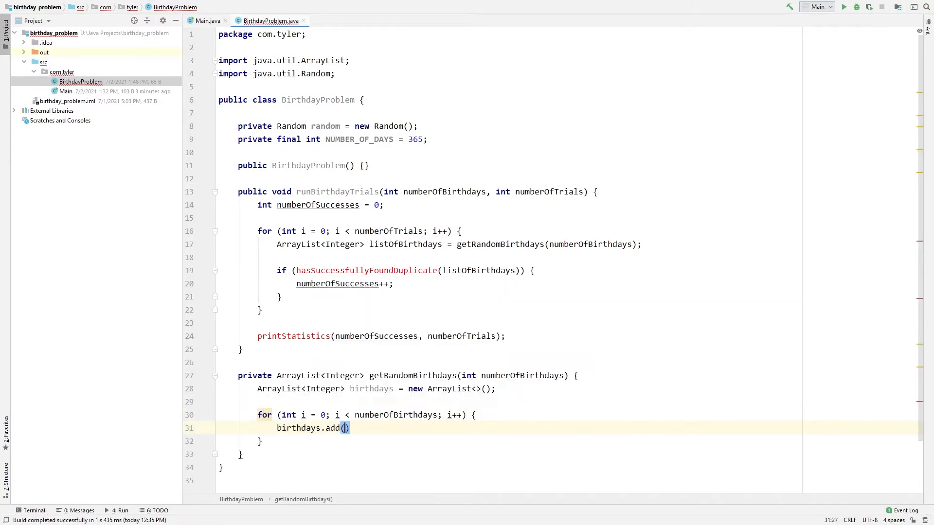
pyautogui.write('random.nextInt(NUMBER_OF_DAYS)')
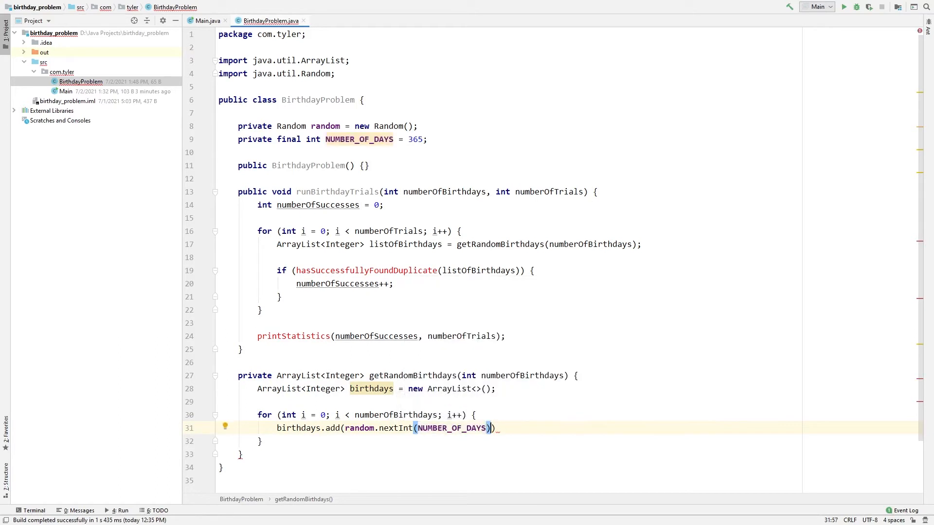
pyautogui.write('+ 1);')
pyautogui.write('private boolean hasSuccessfullyFoundDuplicate')
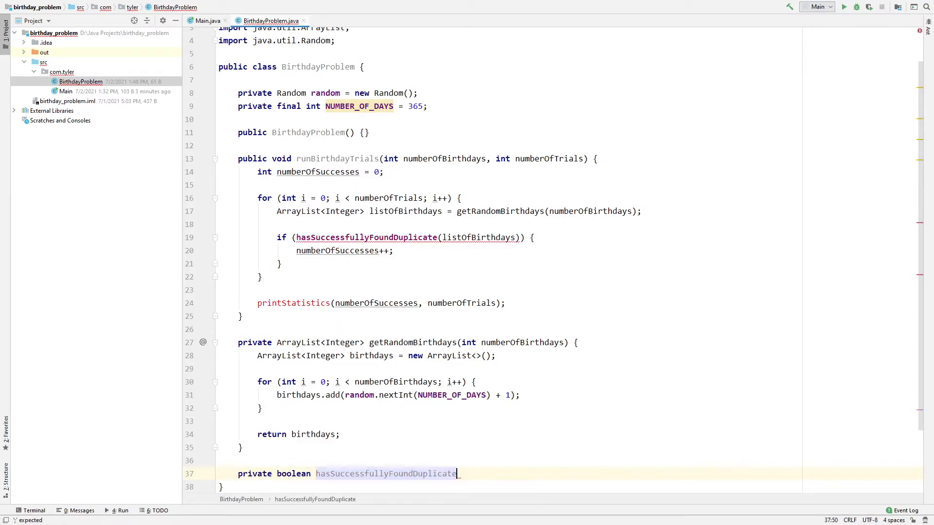
# Give hasSuccessfullyFoundDuplicate an ArrayList parameter named list using code completion
pyautogui.write('(A')
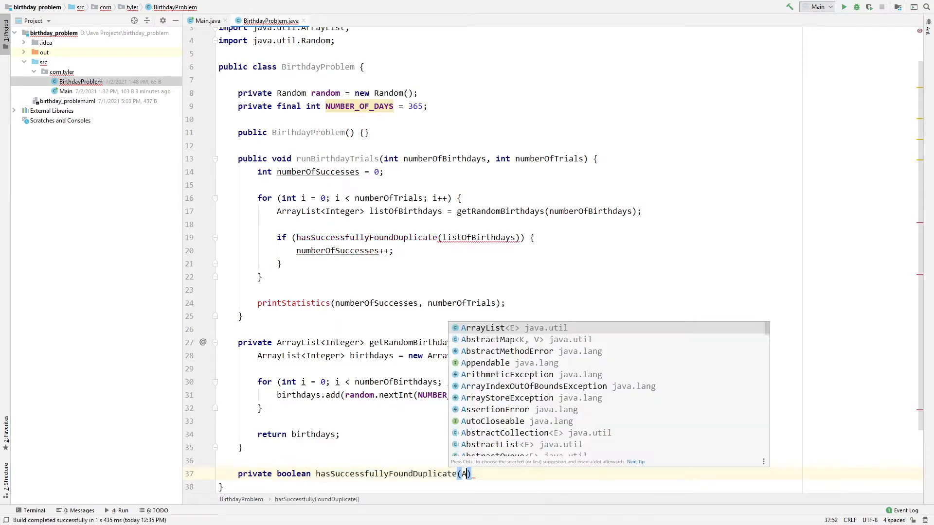
pyautogui.write('rrayList<>')
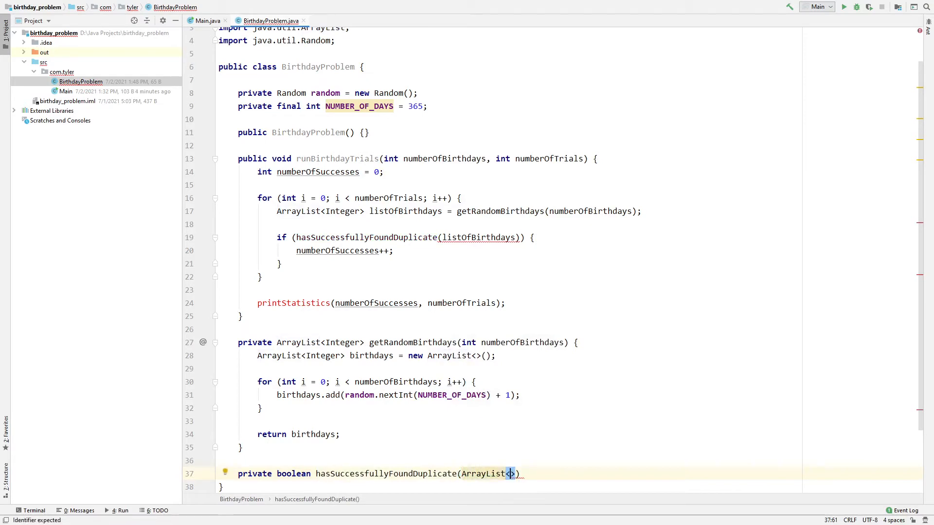
pyautogui.write('list')
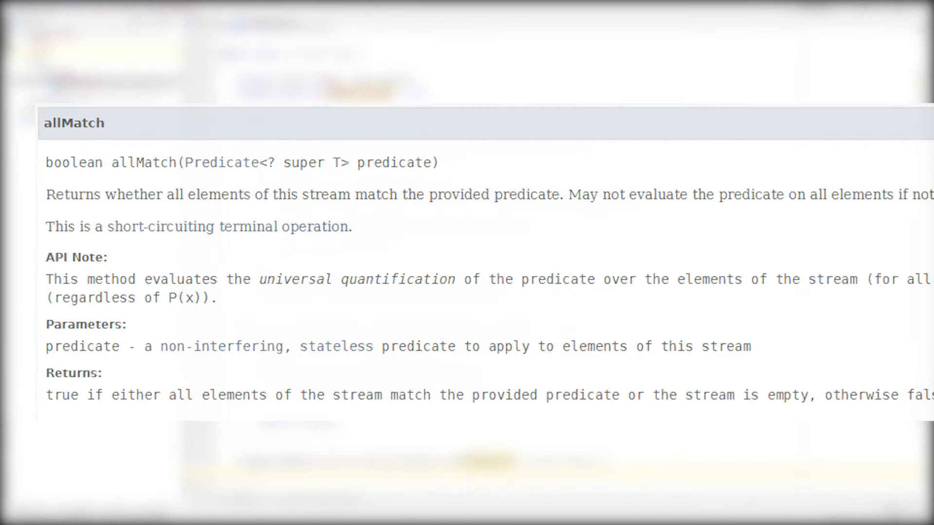
pyautogui.hscroll(3)
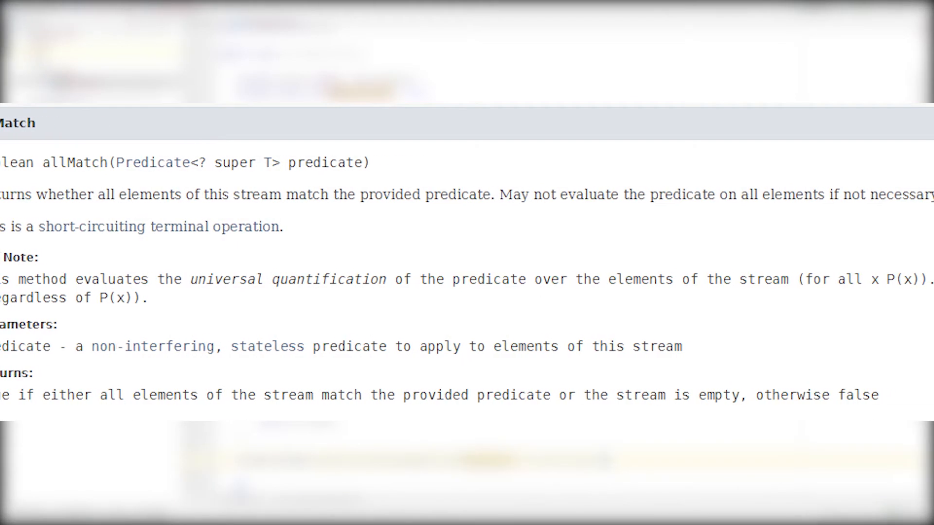
pyautogui.hscroll(3)
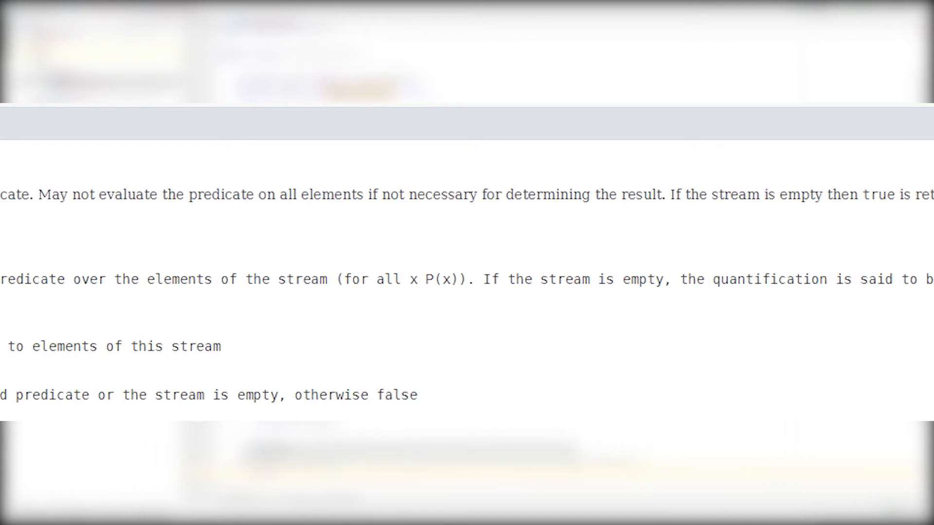
pyautogui.hscroll(3)
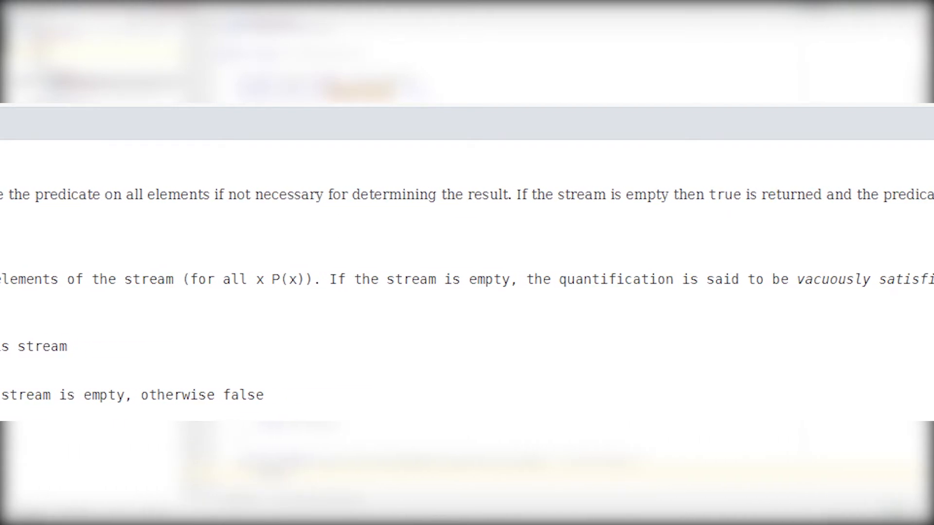
pyautogui.hscroll(3)
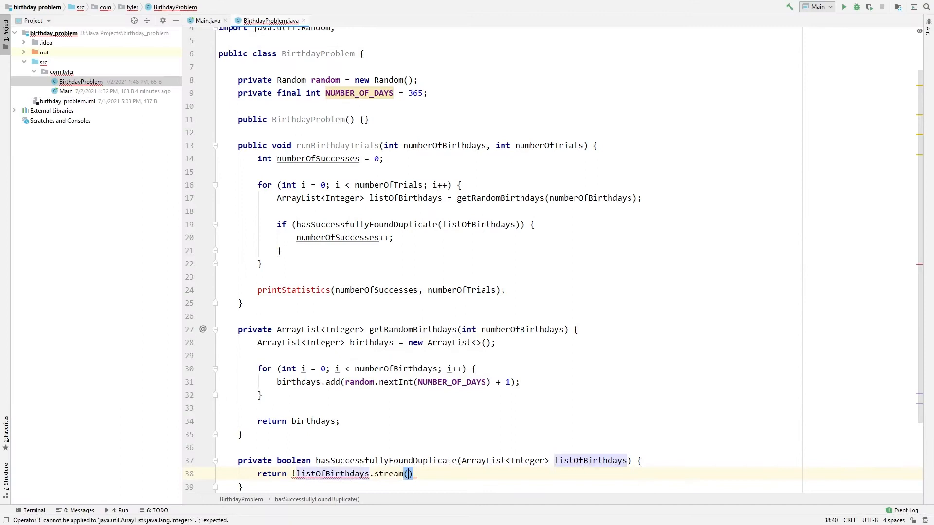
# Complete the stream check as allMatch(new HashSet<>()::add), picking HashSet from completion
pyautogui.write('allMatch(')
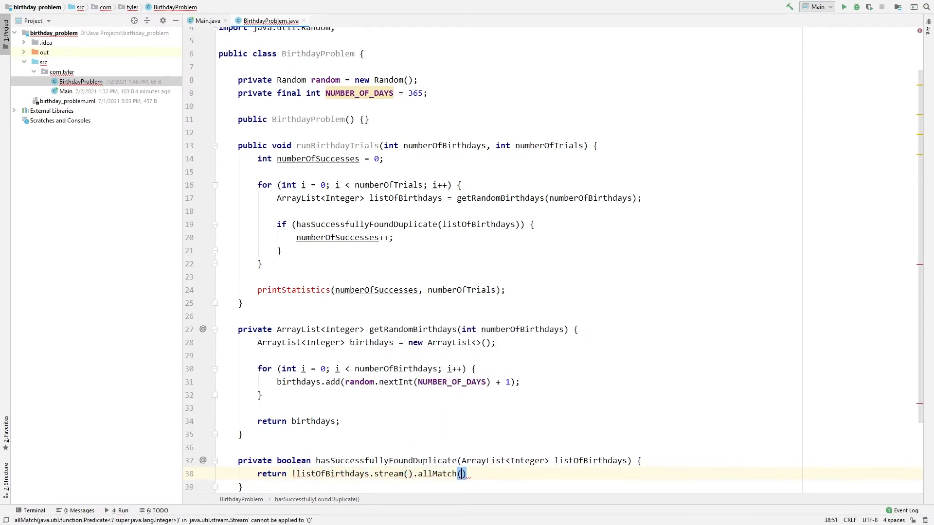
pyautogui.write('new Hash')
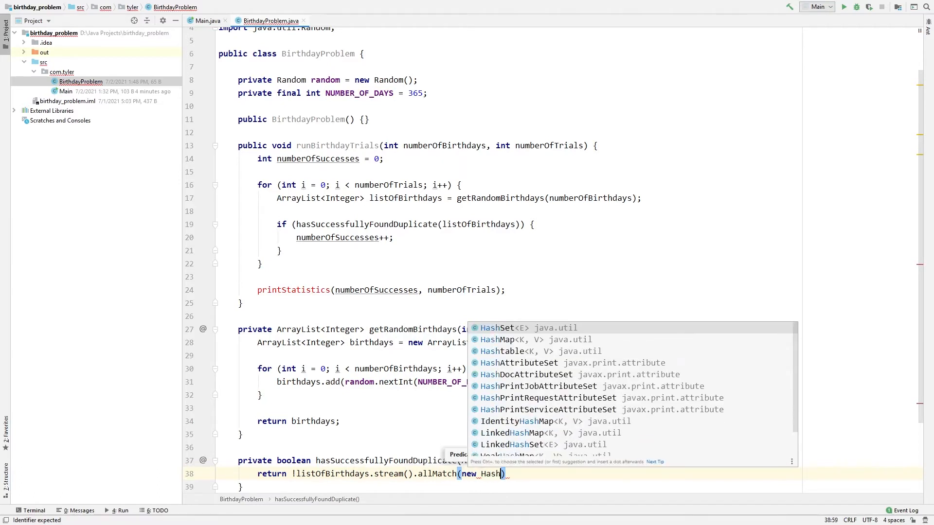
pyautogui.click(496, 328)
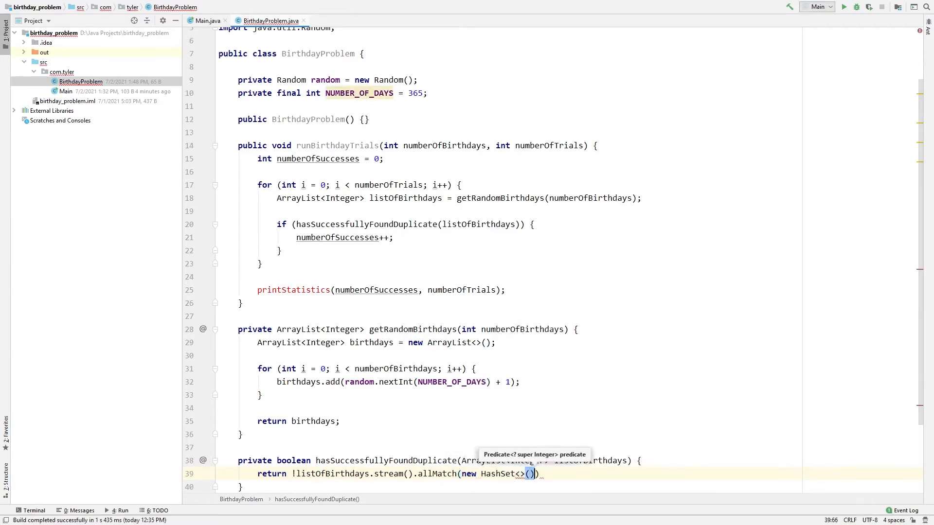
pyautogui.write('::add')
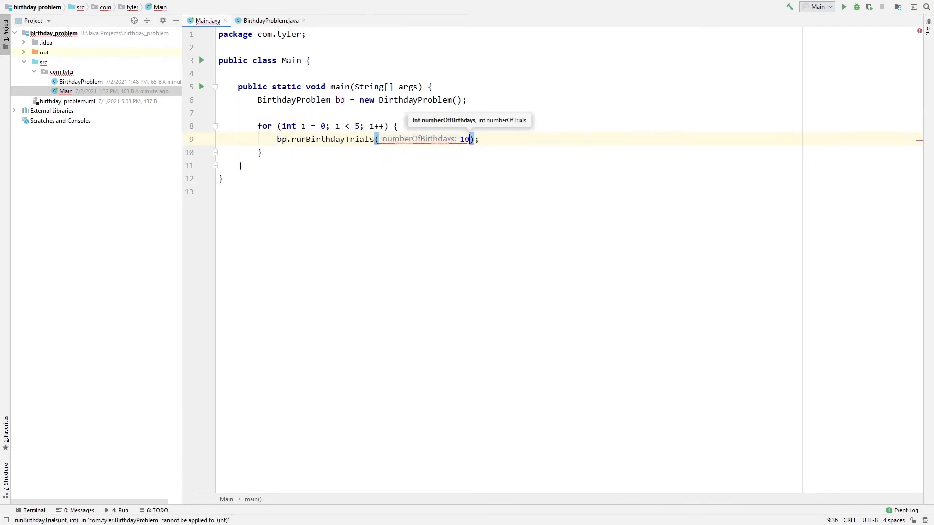
# Pass 10000 as the numberOfTrials argument to runBirthdayTrials in Main
pyautogui.write(', 10000')
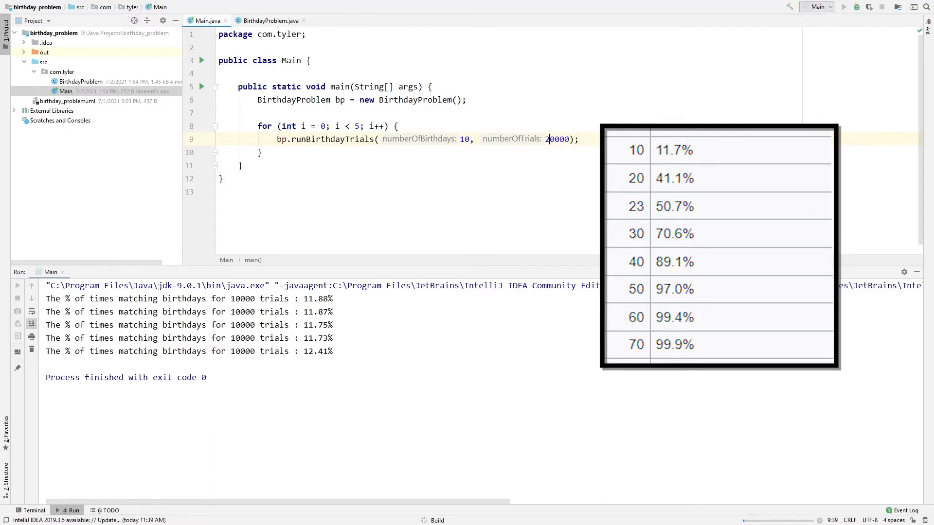
# Run Main with 20000 trials, then change numberOfBirthdays to 20 and run again
pyautogui.click(843, 7)
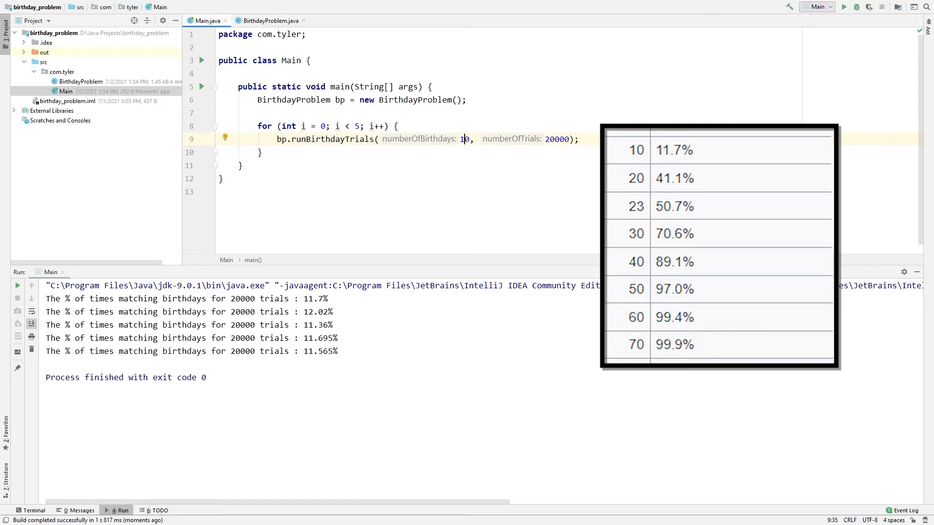
pyautogui.write('20')
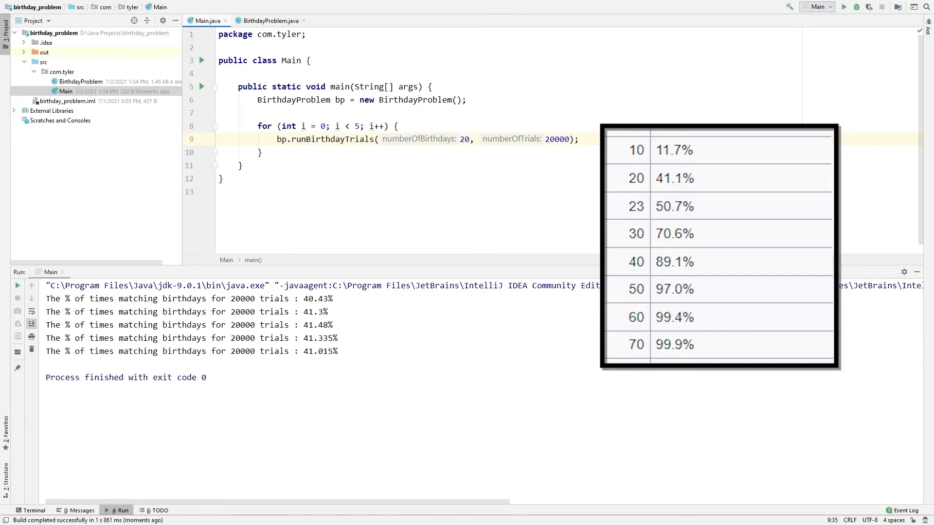
pyautogui.click(468, 139)
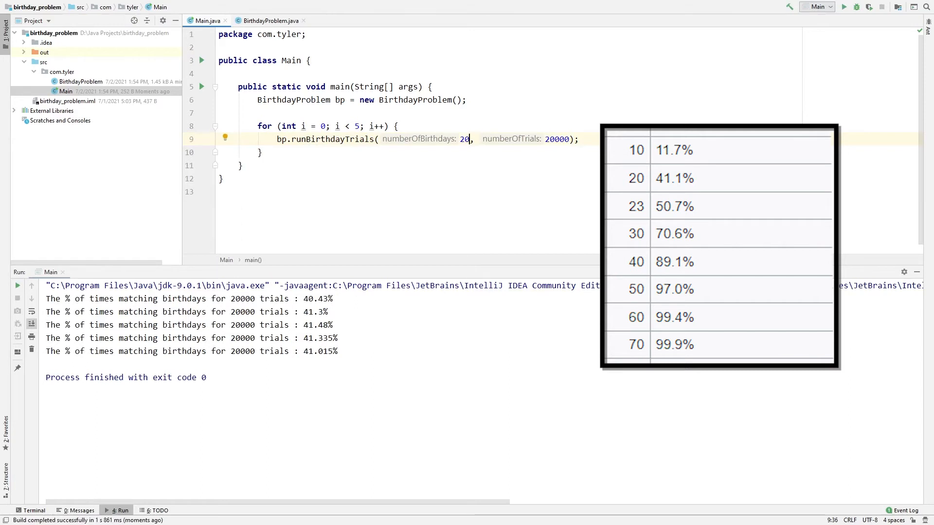
# Change numberOfBirthdays to 23 and run Main to print the 20000-trial results
pyautogui.write('23')
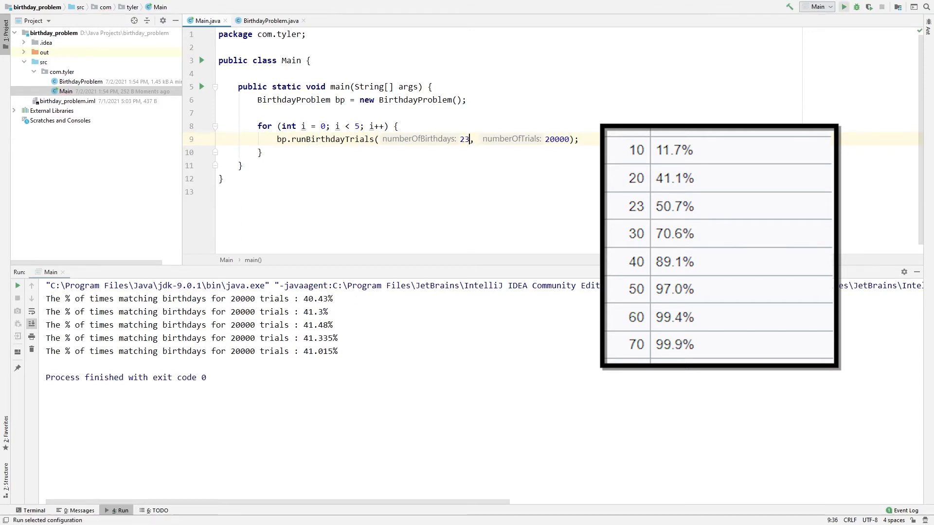
pyautogui.click(843, 7)
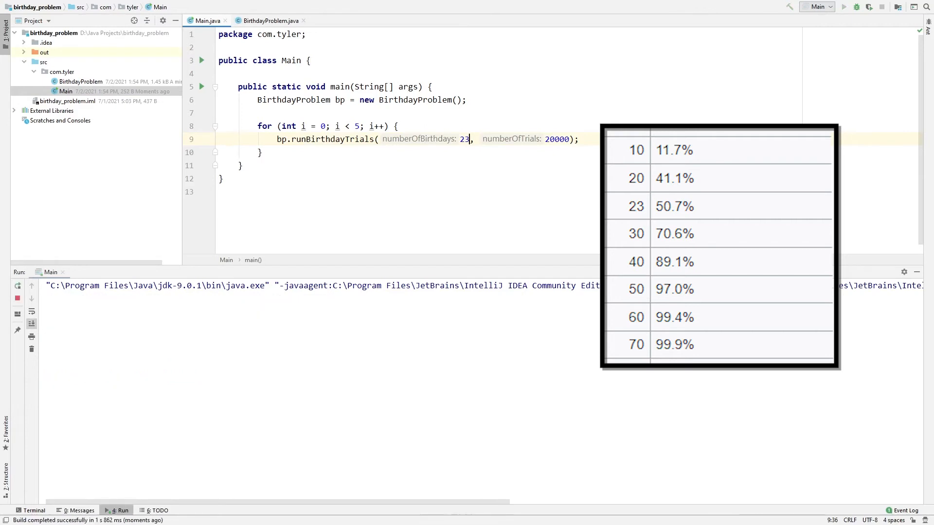
pyautogui.click(843, 7)
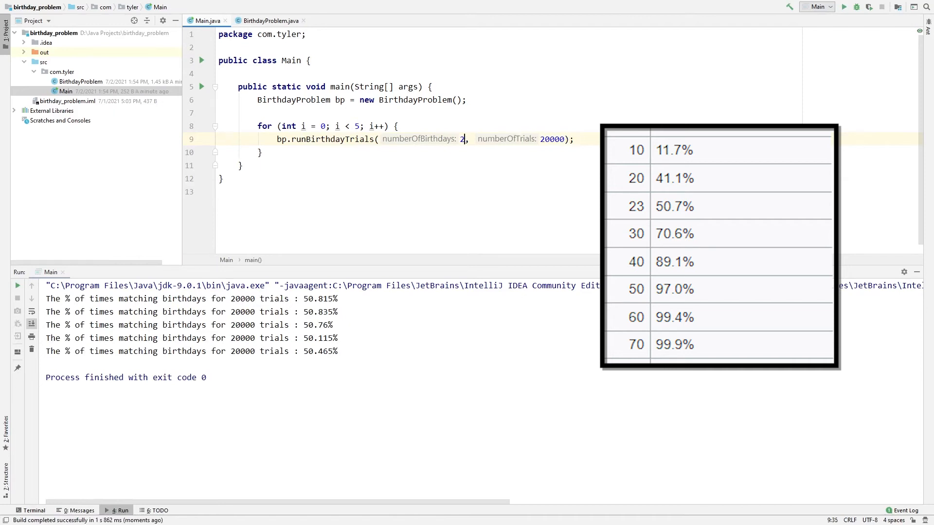
# Run Main with 30 birthdays, then set numberOfBirthdays to 40 and run again
pyautogui.write('30')
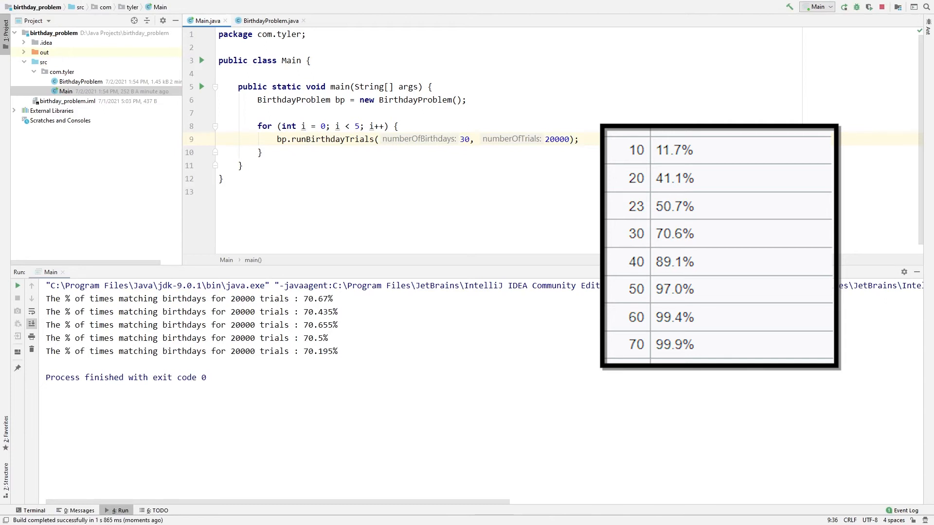
pyautogui.write('4')
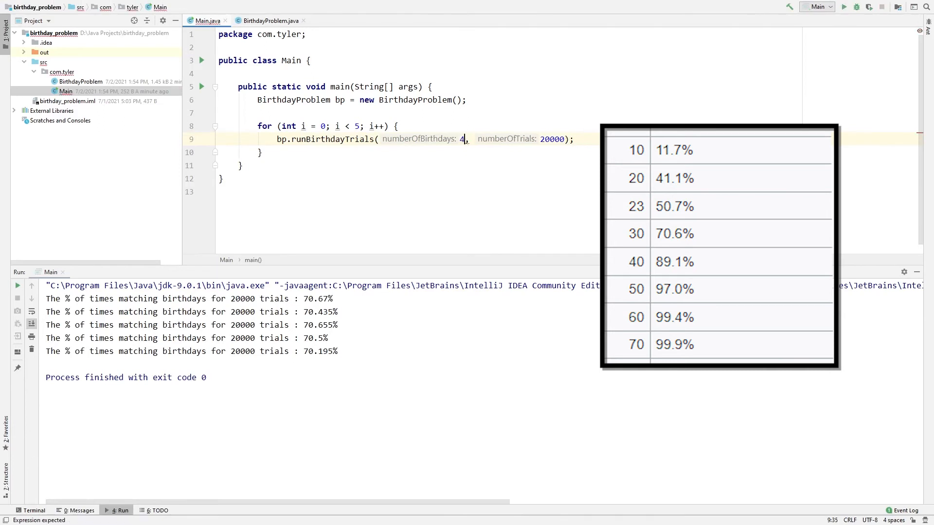
pyautogui.write('0')
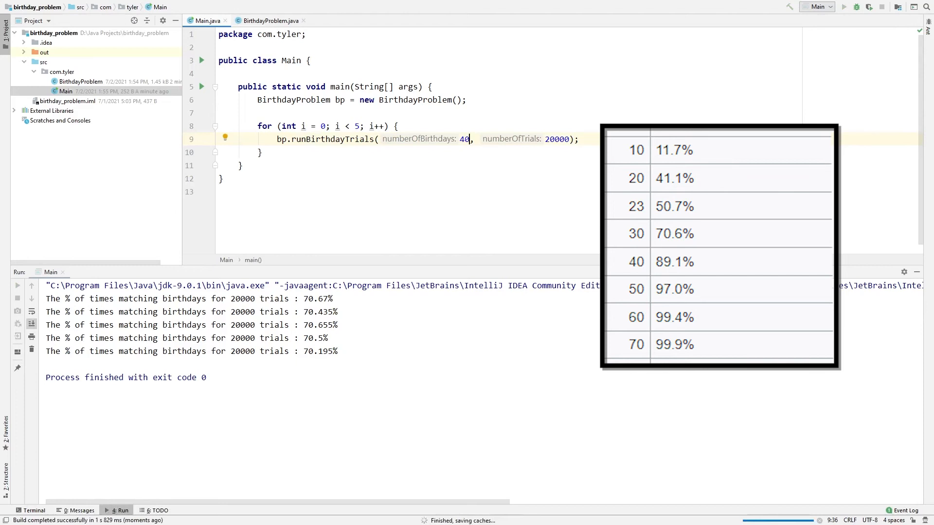
pyautogui.click(842, 6)
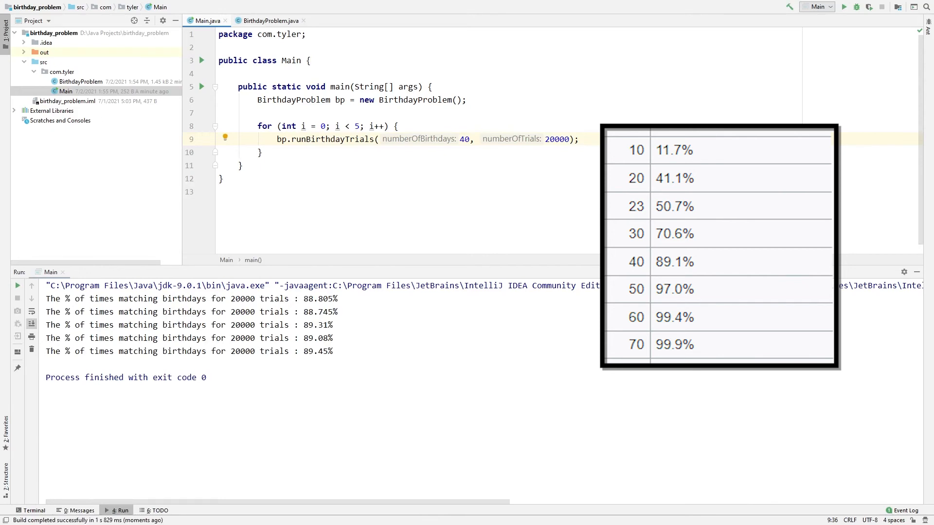
# Run the simulation with numberOfBirthdays set to 50, giving about 97%
pyautogui.write('50')
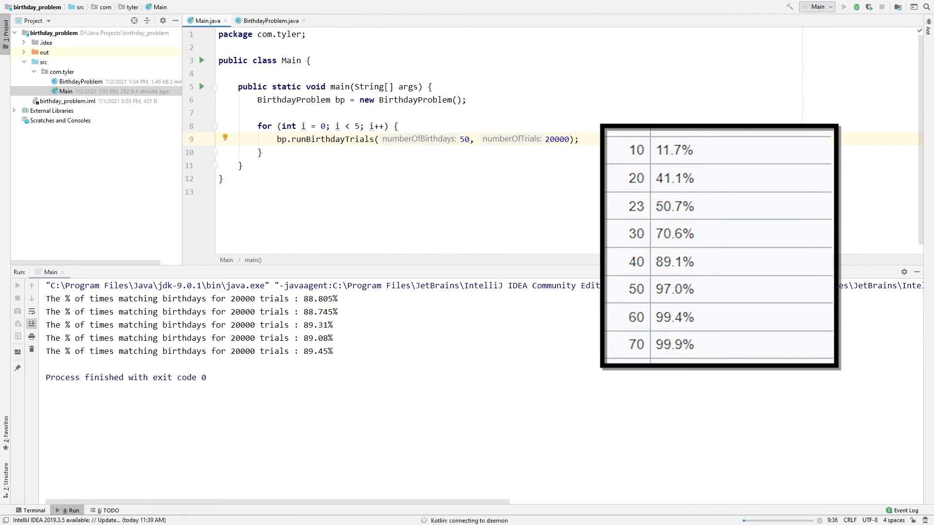
pyautogui.click(843, 7)
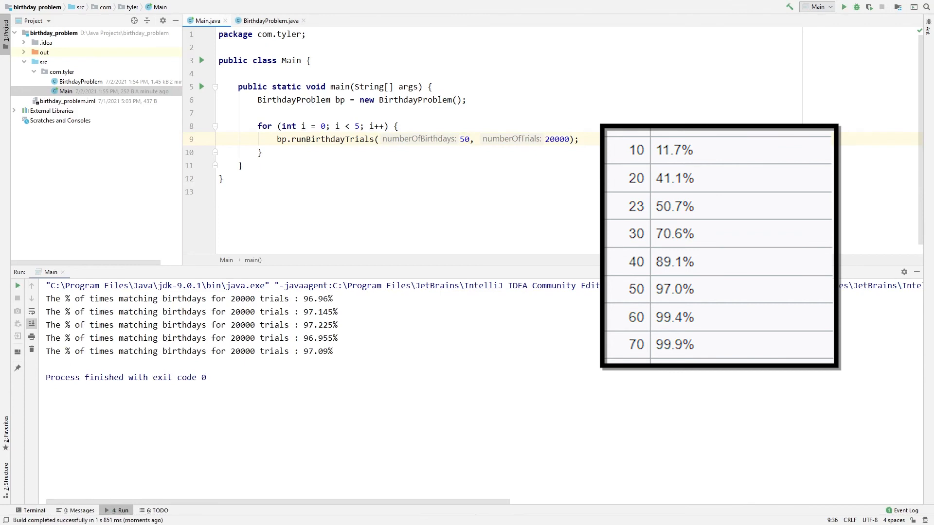
pyautogui.click(468, 139)
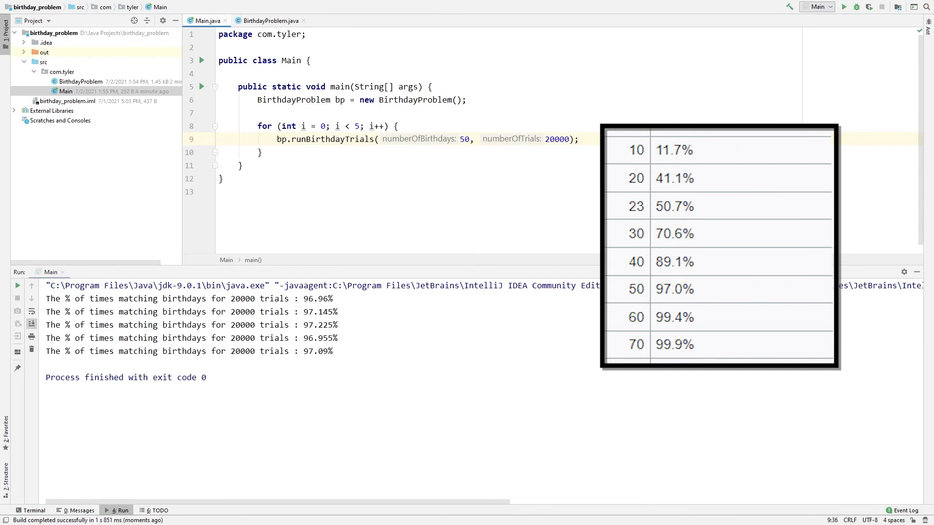
# Run with 70 then 100 birthdays (about 99.9% and 100.0%), then set the count to 5
pyautogui.write('70')
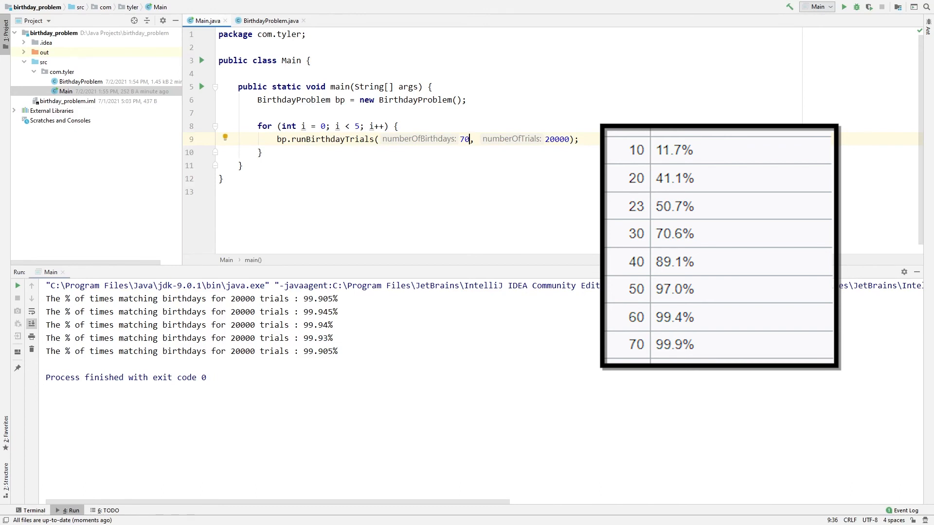
pyautogui.write('100')
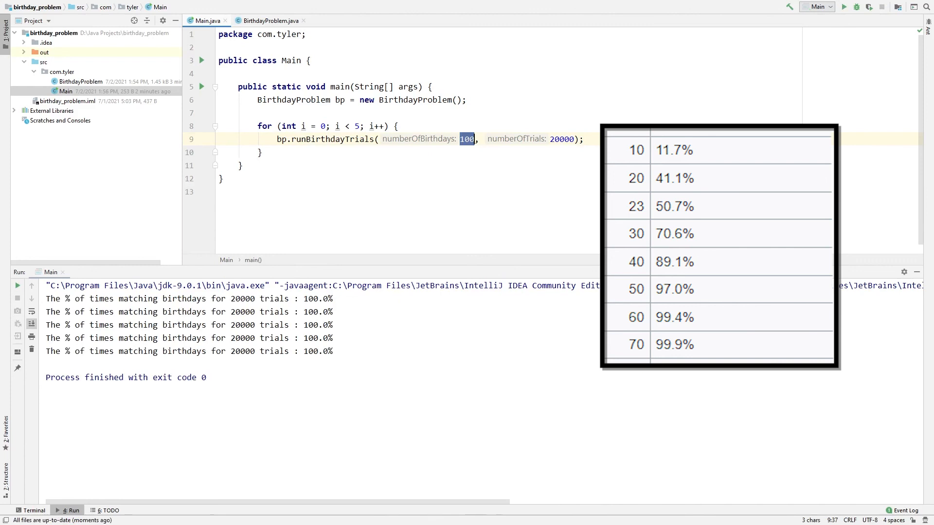
pyautogui.write('5')
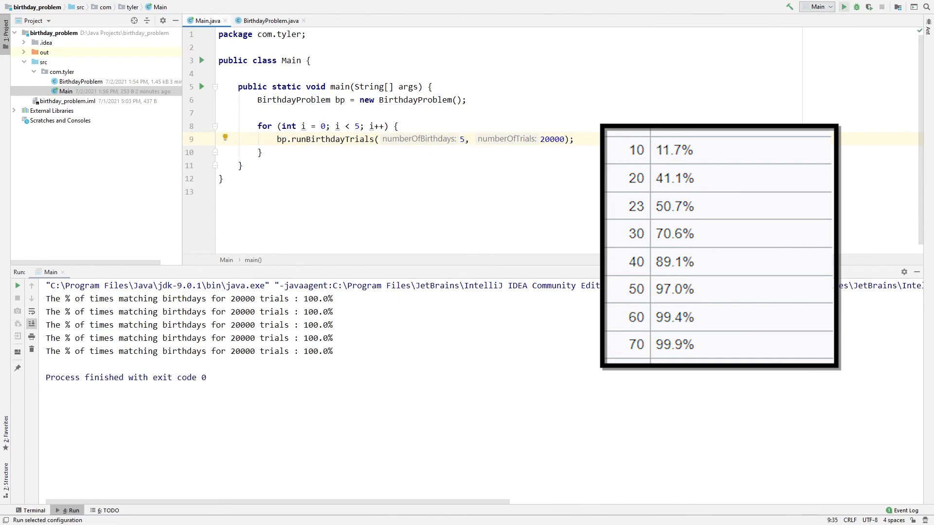